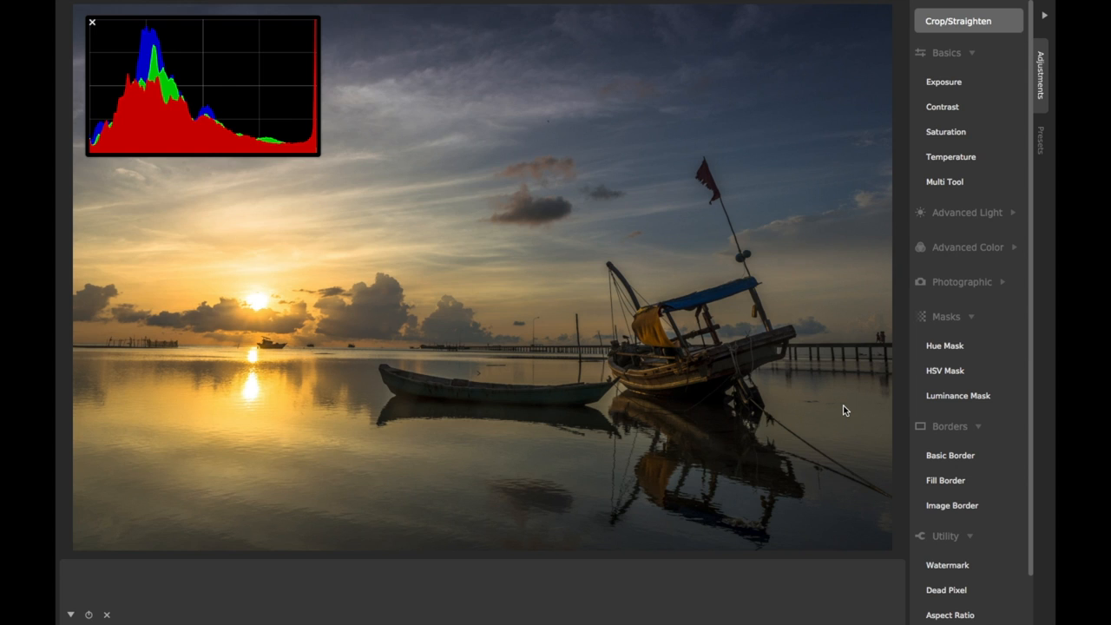
mouse_move(958, 396)
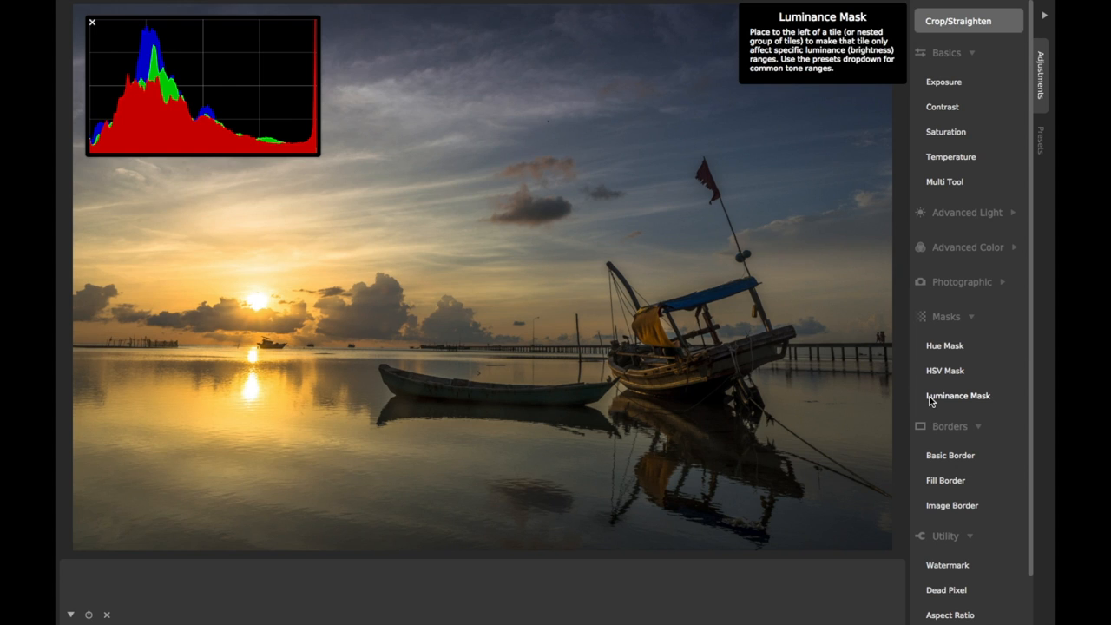
- Add a Luminance Mask tile, then a Temperature tile placed after it in the adjustment chain
click(958, 395)
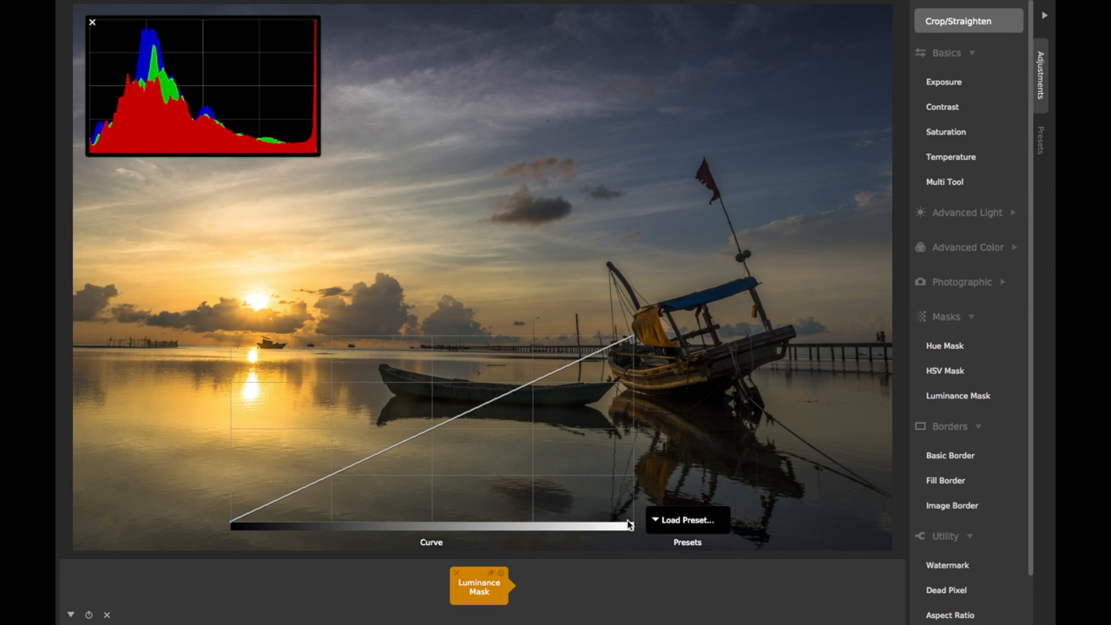
mouse_move(488, 495)
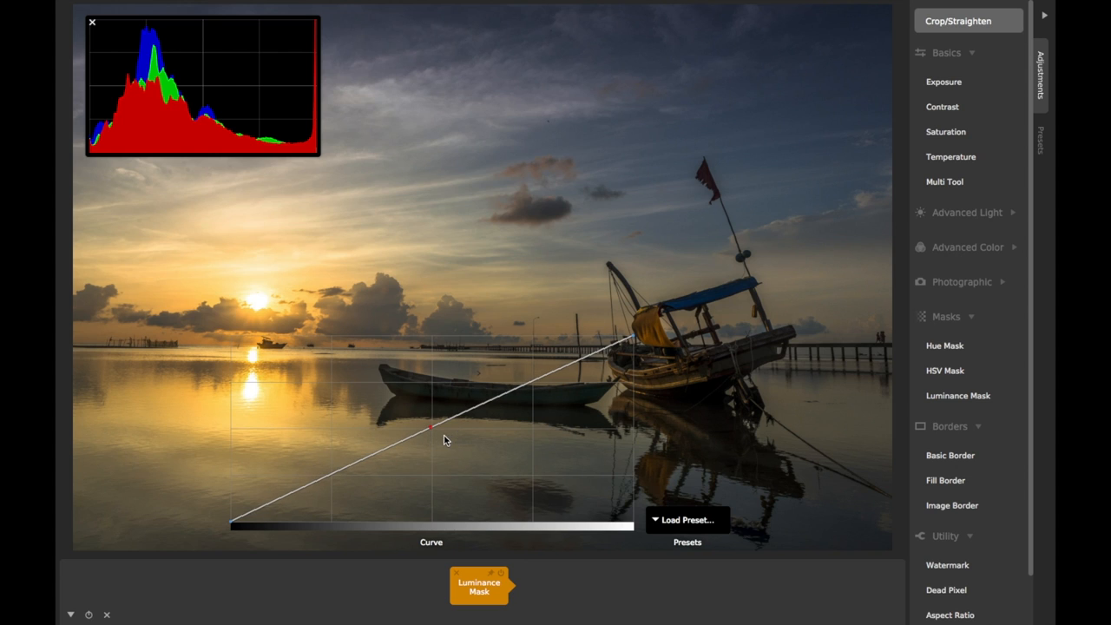
drag(430, 427, 229, 530)
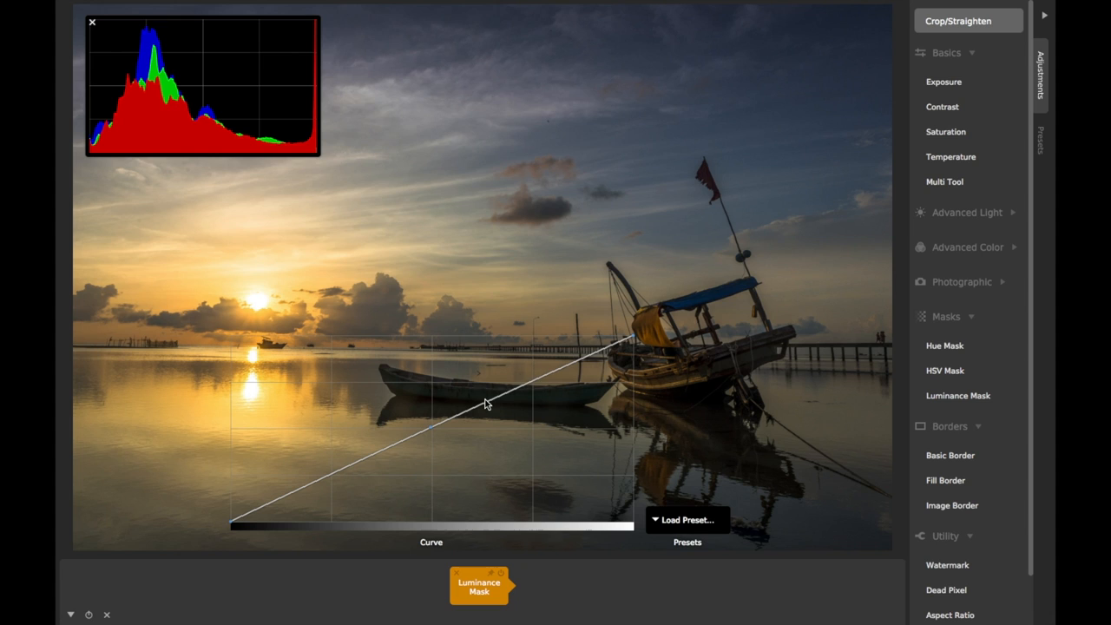
drag(486, 402, 633, 350)
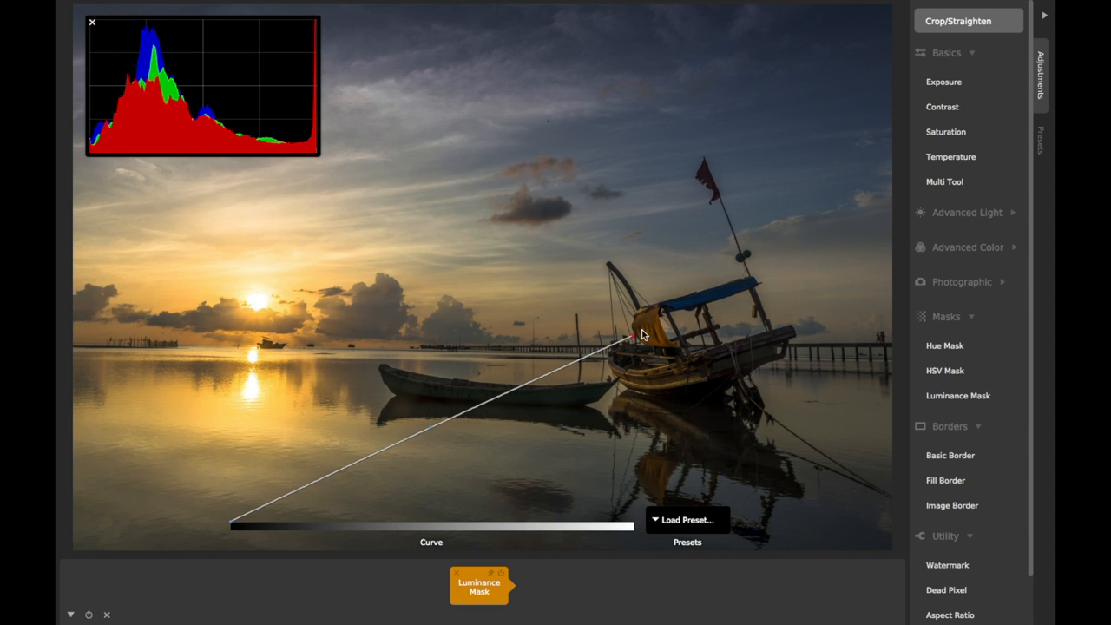
mouse_move(701, 295)
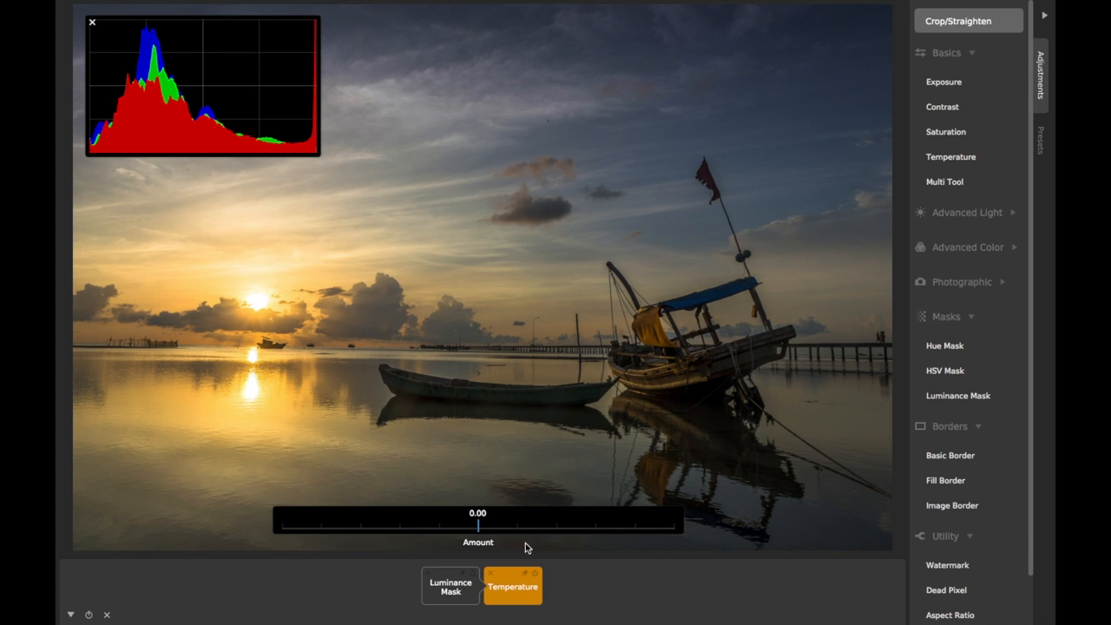
- Warm the photo via the Temperature Amount slider, then return to the Luminance Mask curve
click(451, 585)
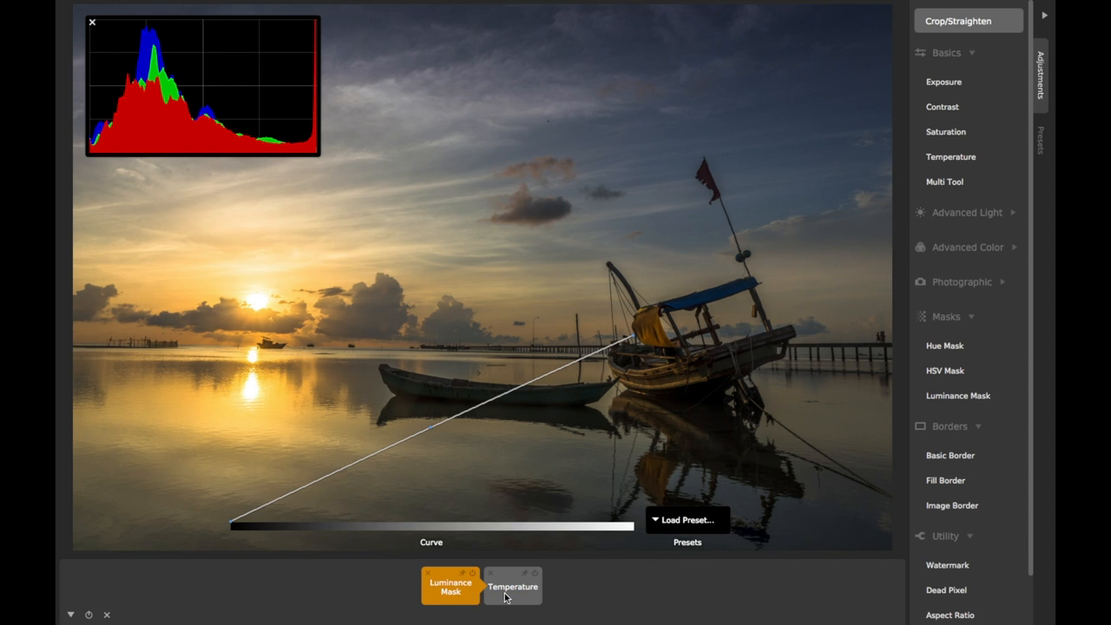
click(512, 587)
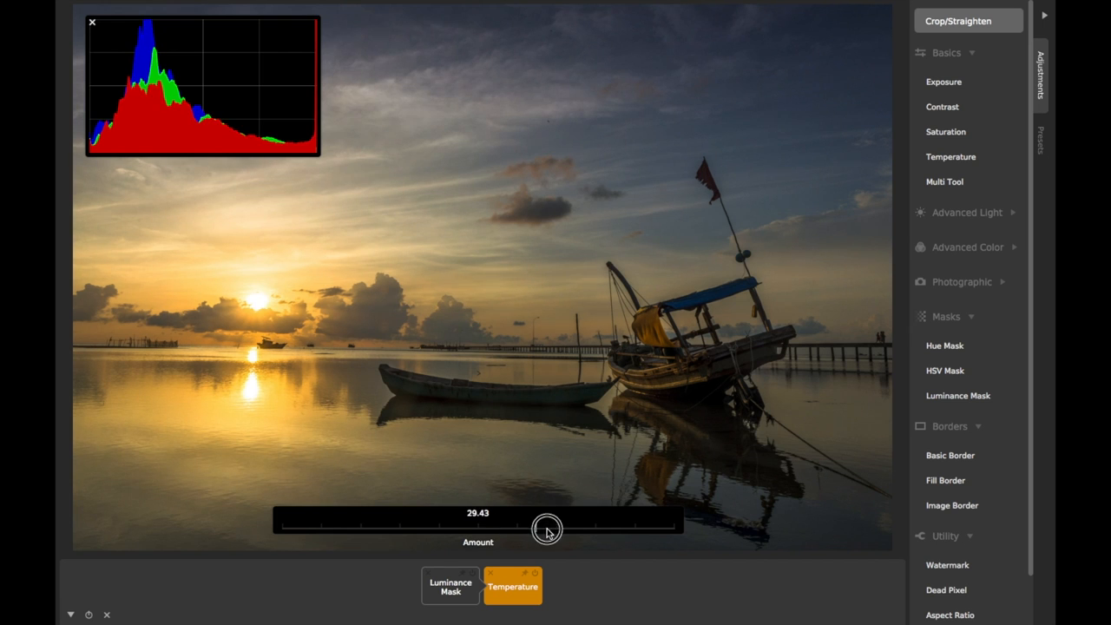
drag(547, 527, 495, 532)
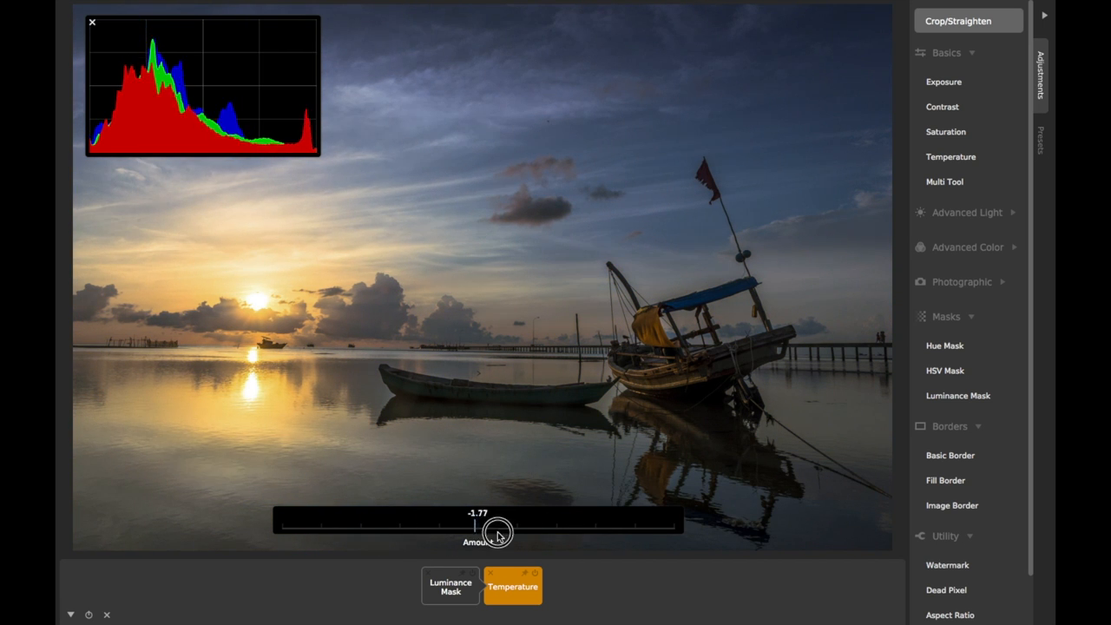
click(450, 586)
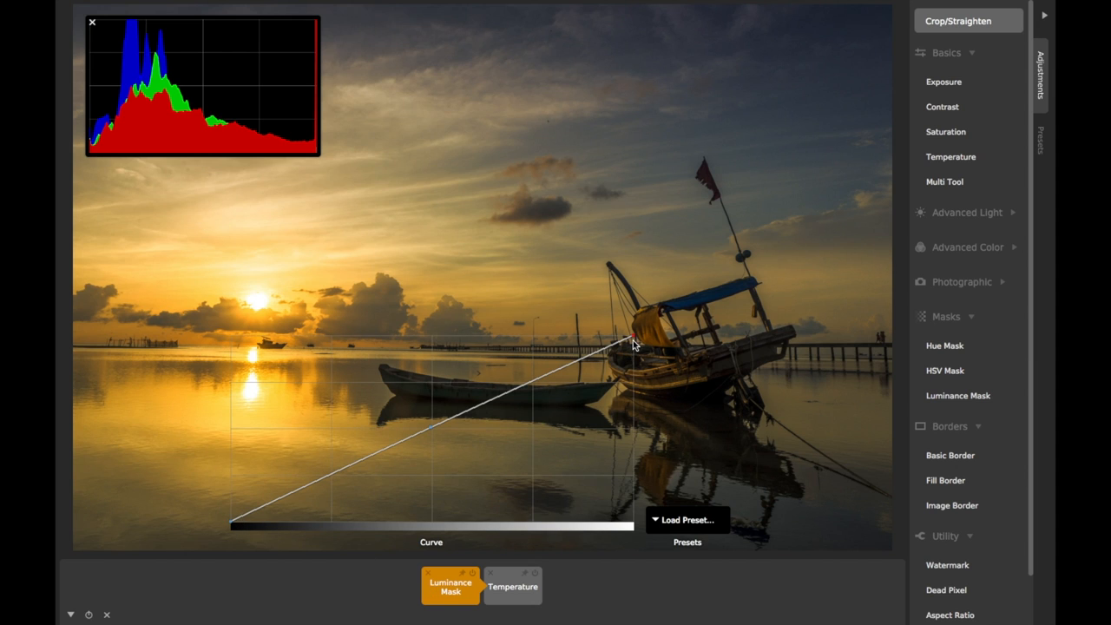
- Bend the Luminance Mask curve into a midtone arch and shift Temperature toward cool blue
drag(634, 339, 624, 527)
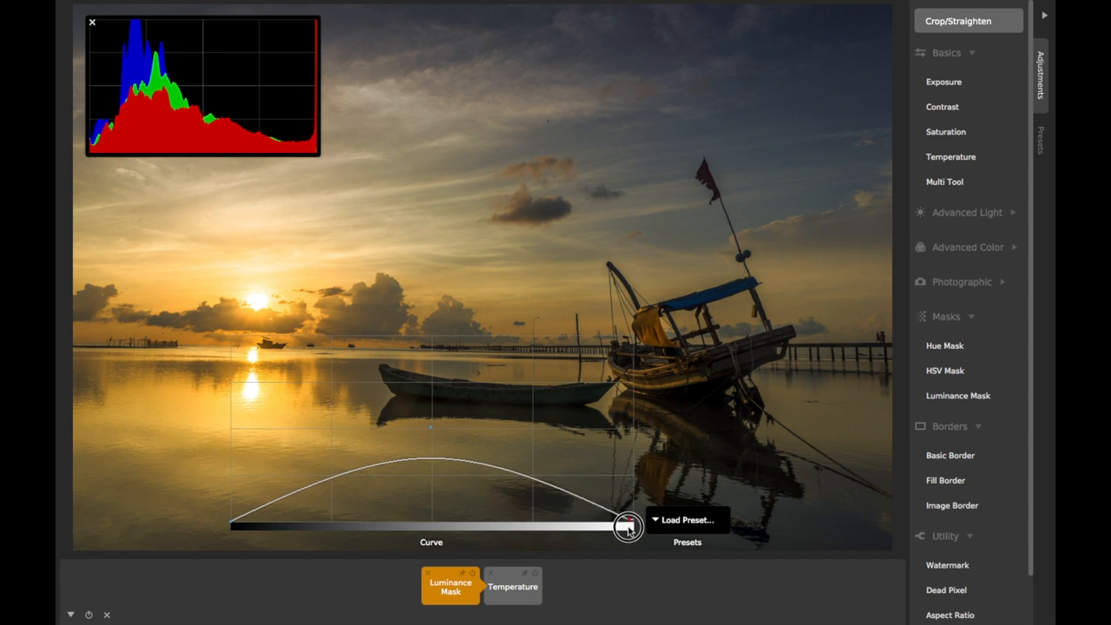
drag(628, 528, 234, 520)
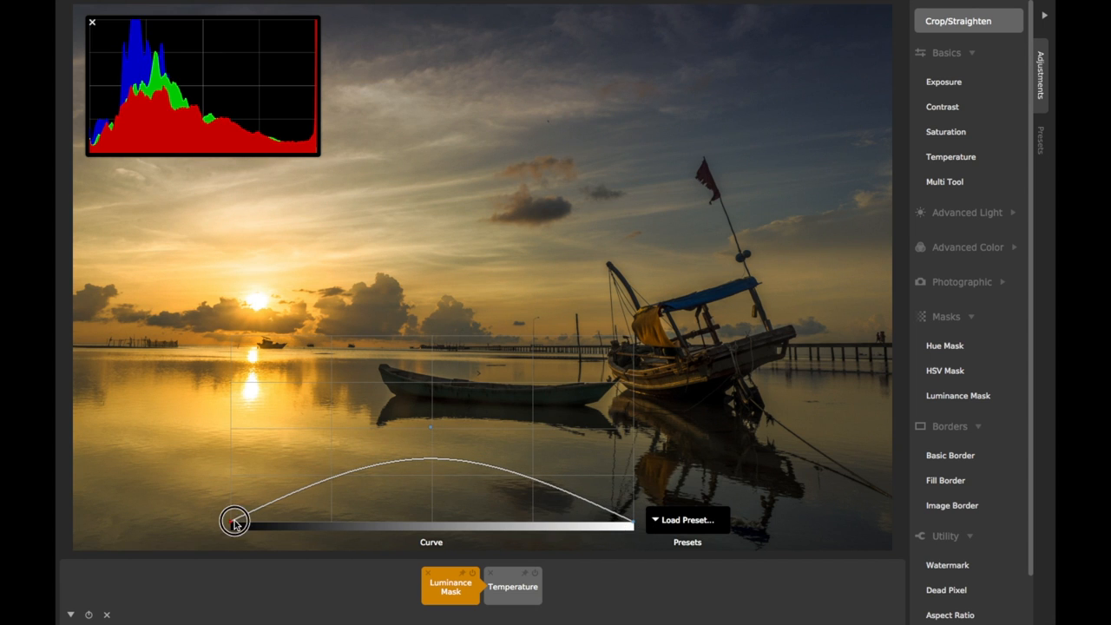
drag(235, 521, 234, 339)
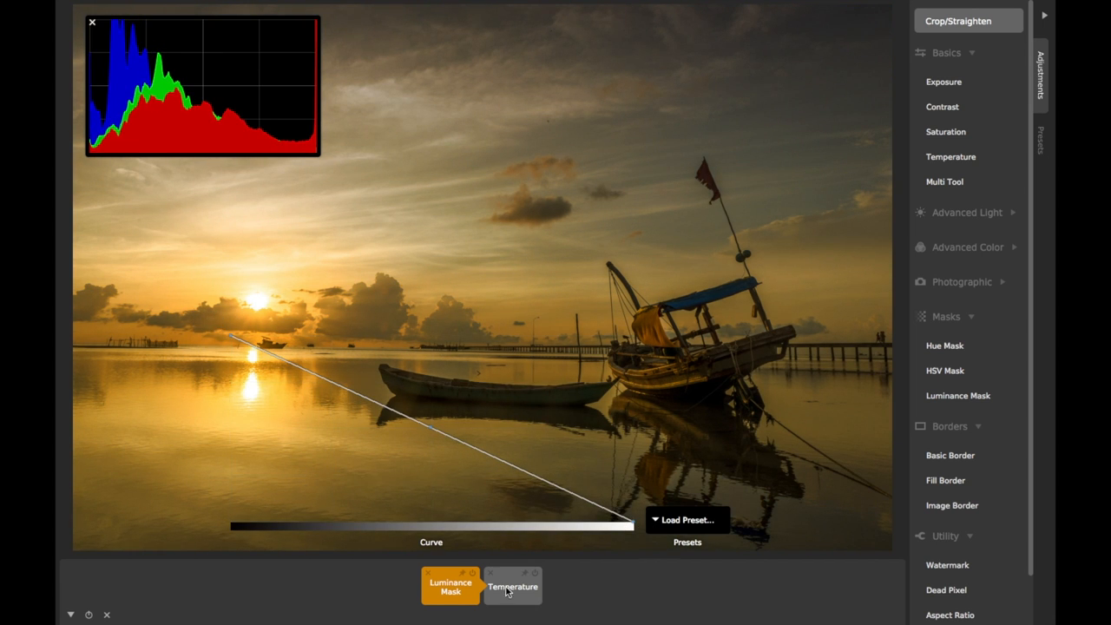
click(512, 586)
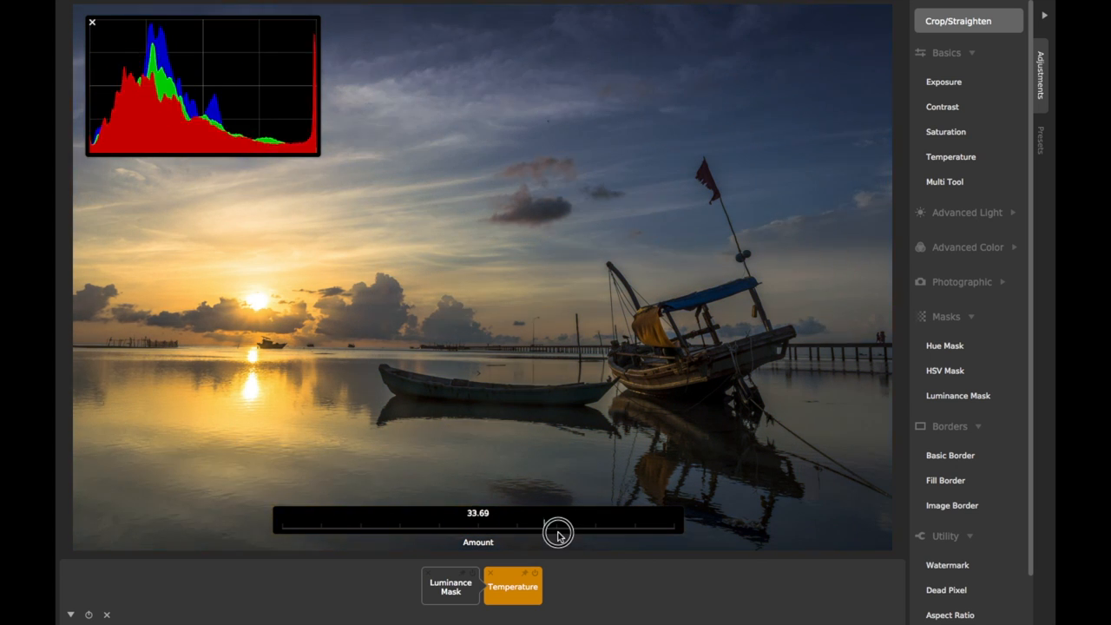
click(450, 587)
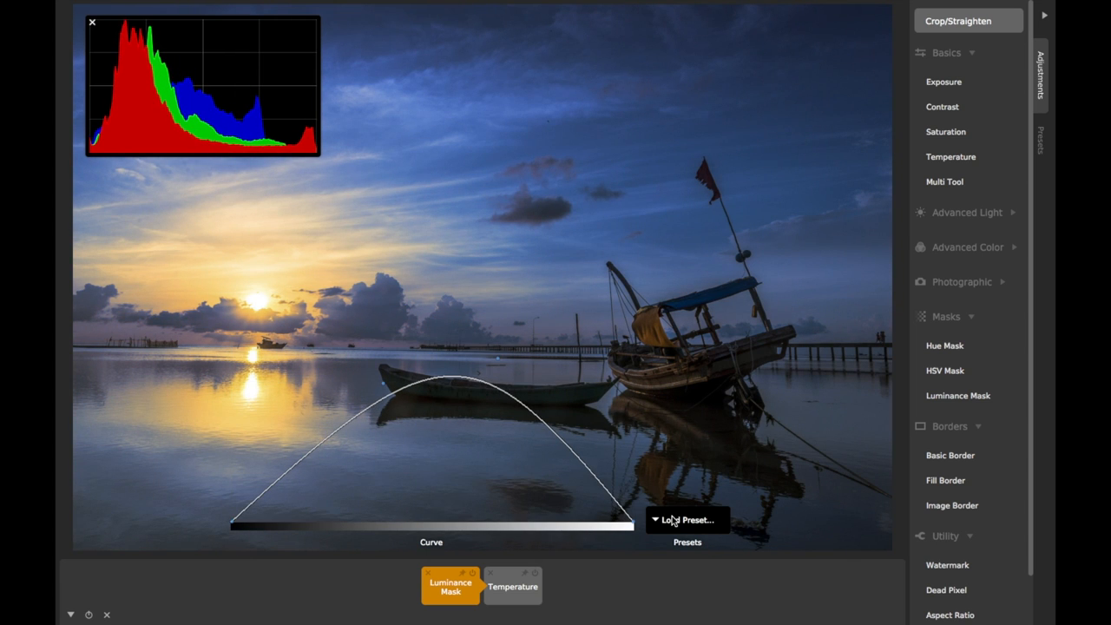
- Try Highlights III and Midtones II mask presets, settling on the Shadows II curve
click(687, 521)
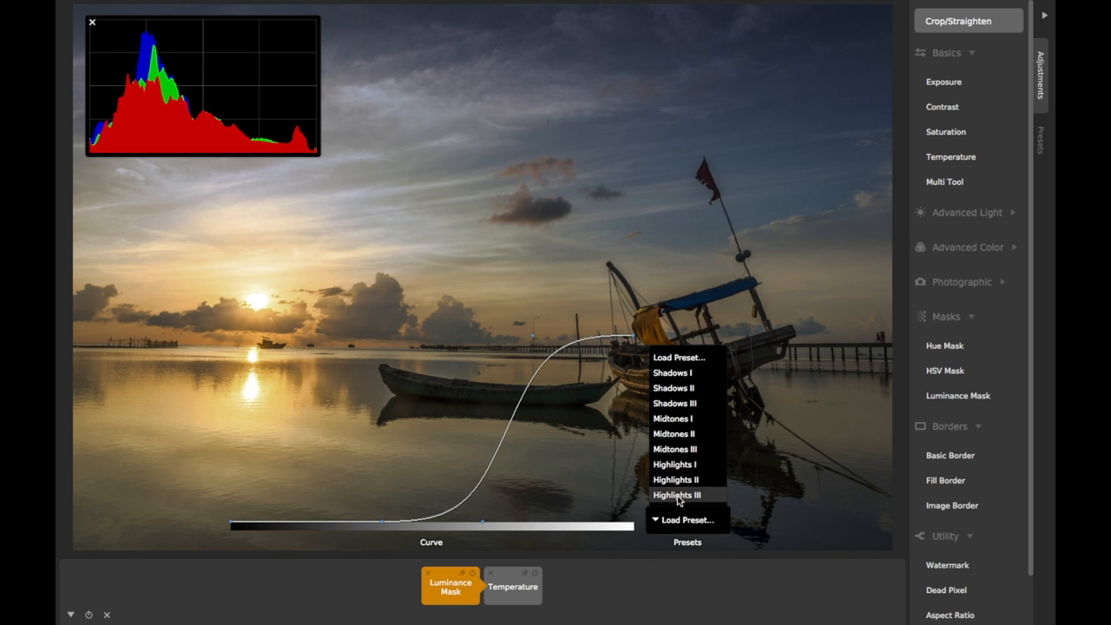
click(673, 464)
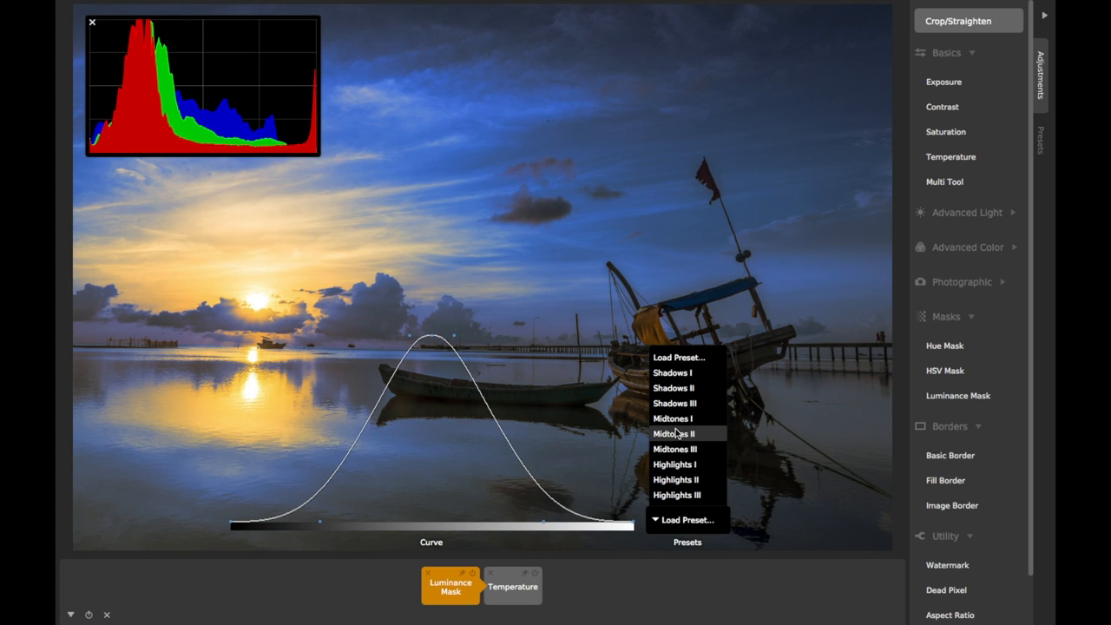
click(674, 389)
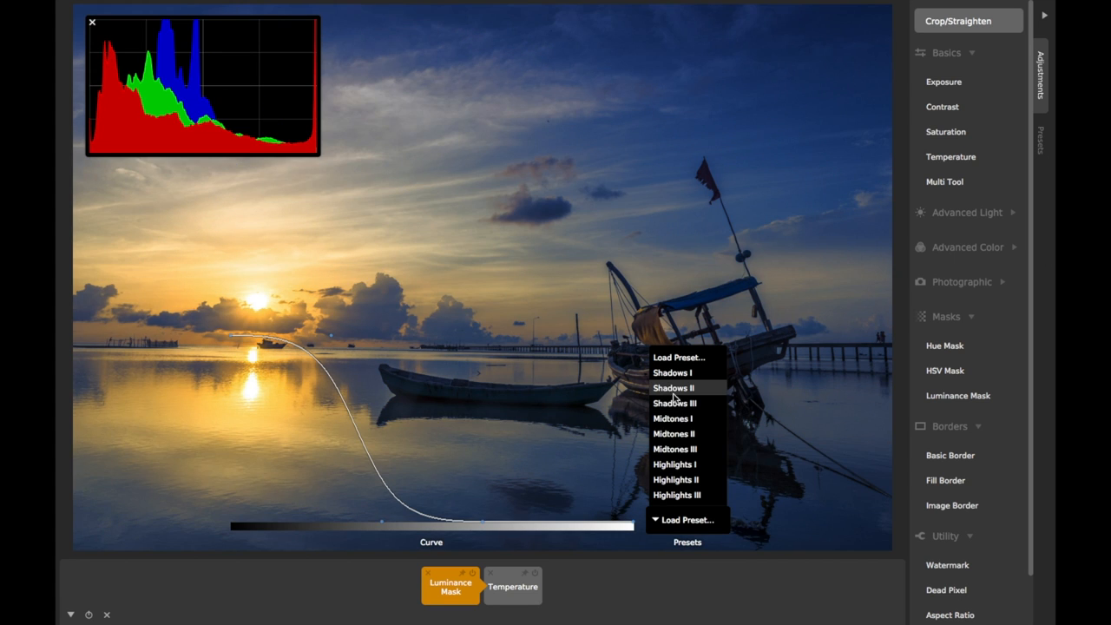
click(673, 388)
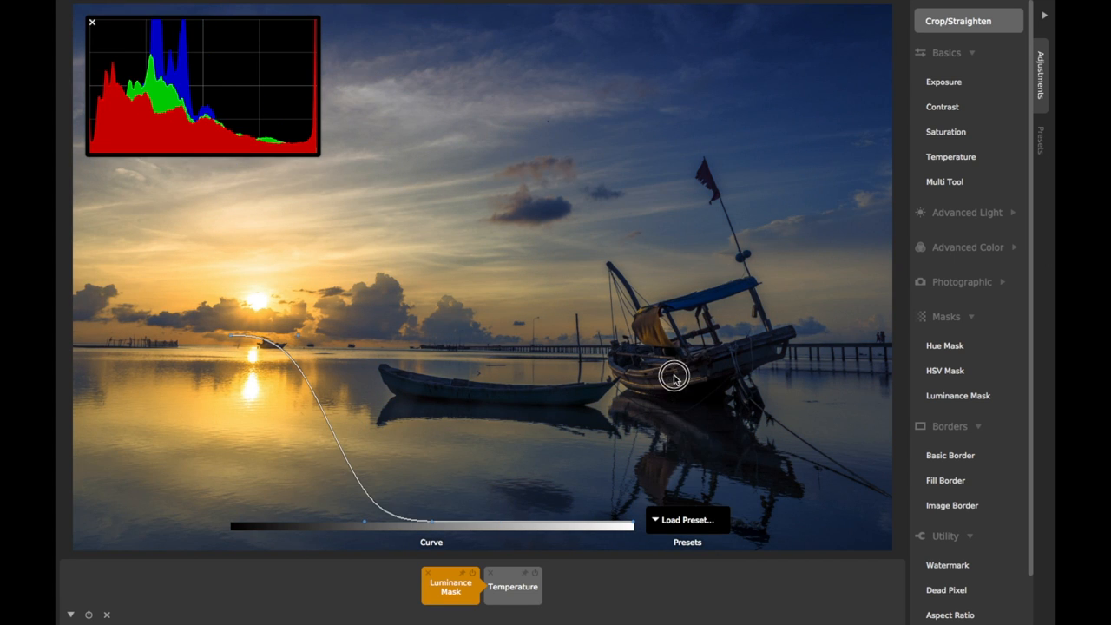
- Adjust Temperature Amount back and forth, settling near -45 to cool the shadows
click(514, 587)
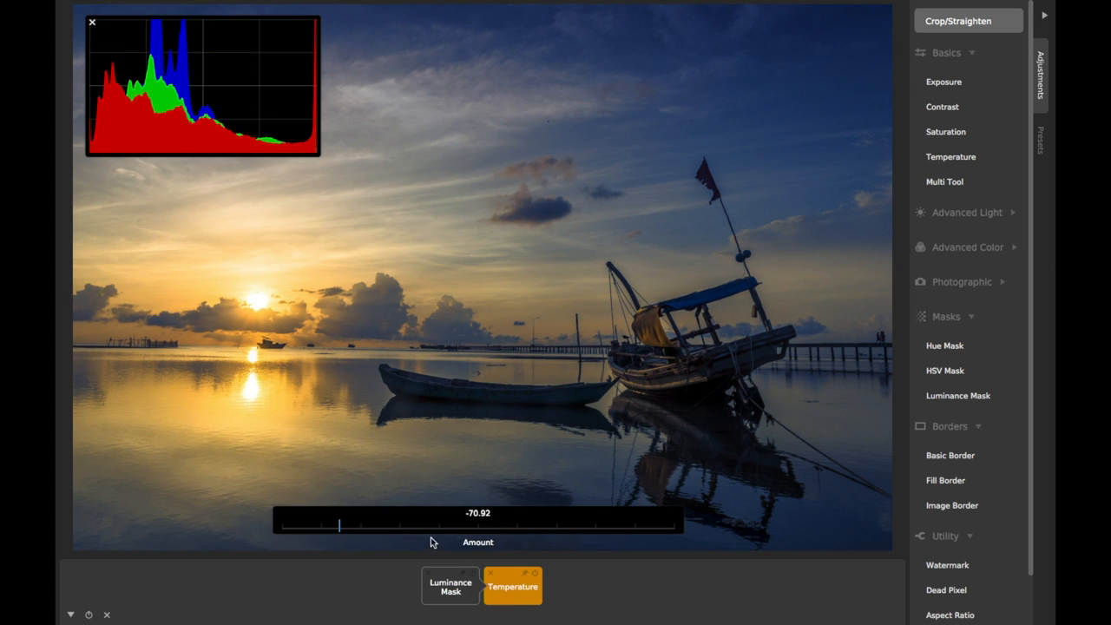
drag(338, 524, 548, 524)
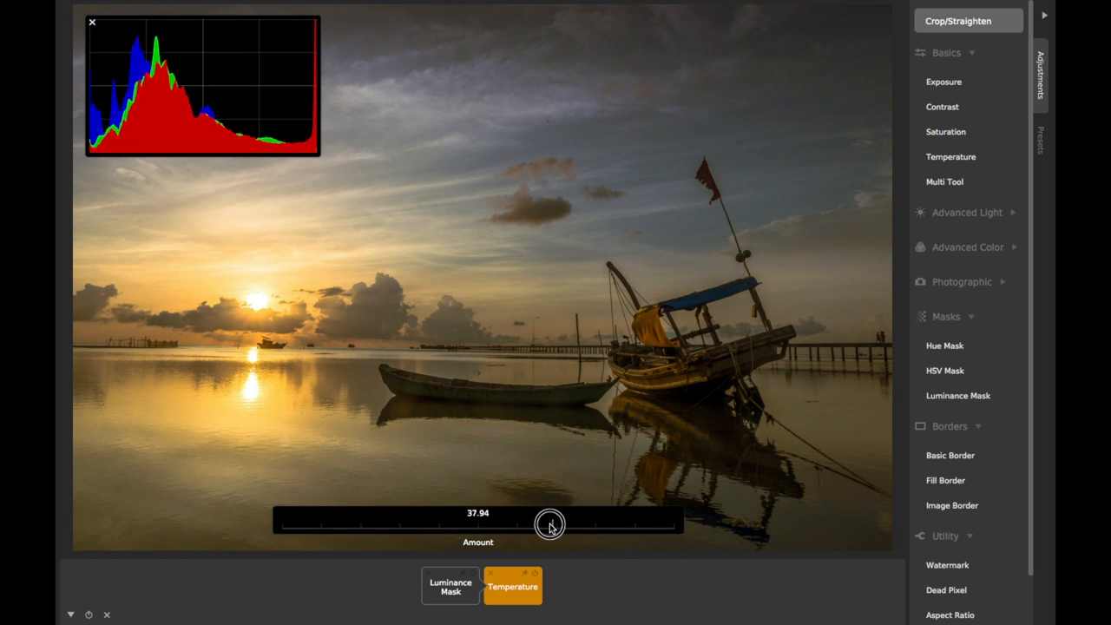
drag(550, 524, 388, 531)
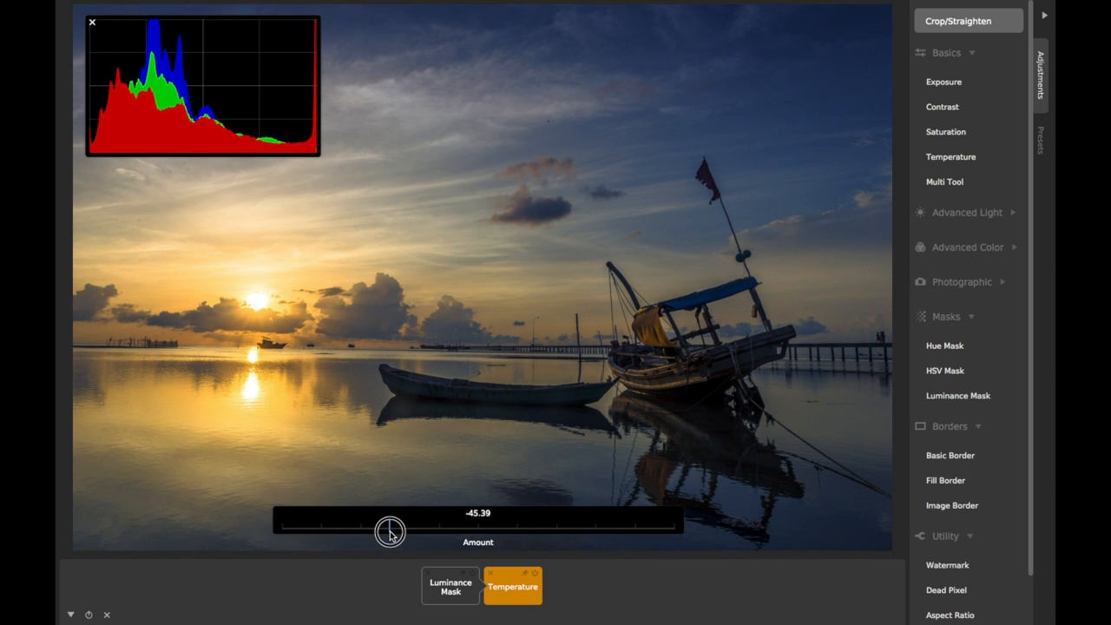